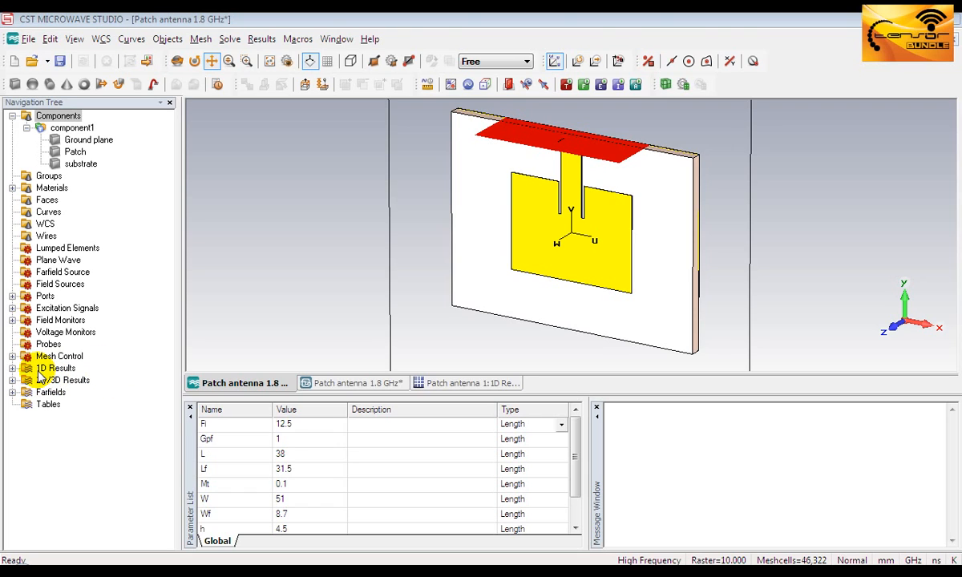
Open the S11 magnitude plot in dB from 1D Results in the Navigation Tree
click(10, 368)
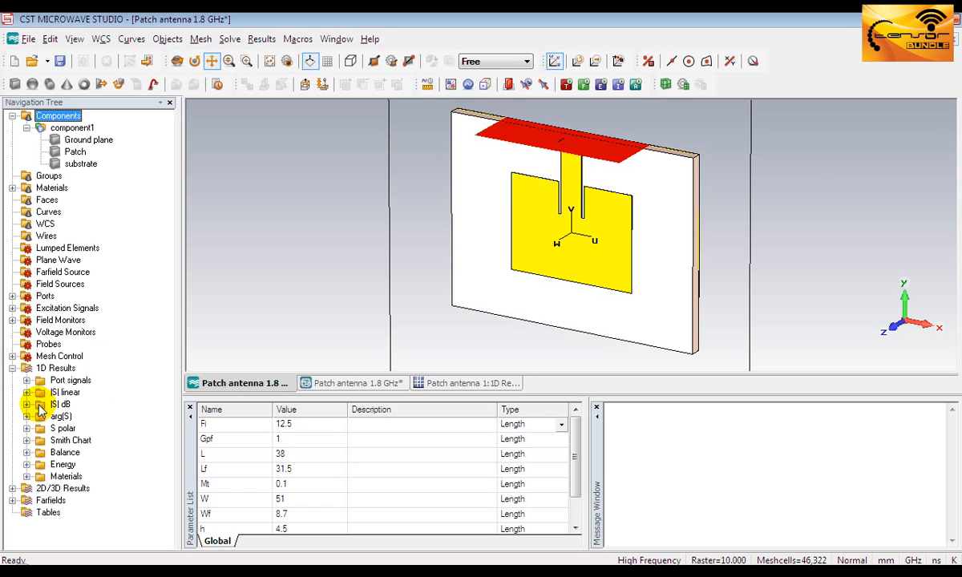
click(57, 404)
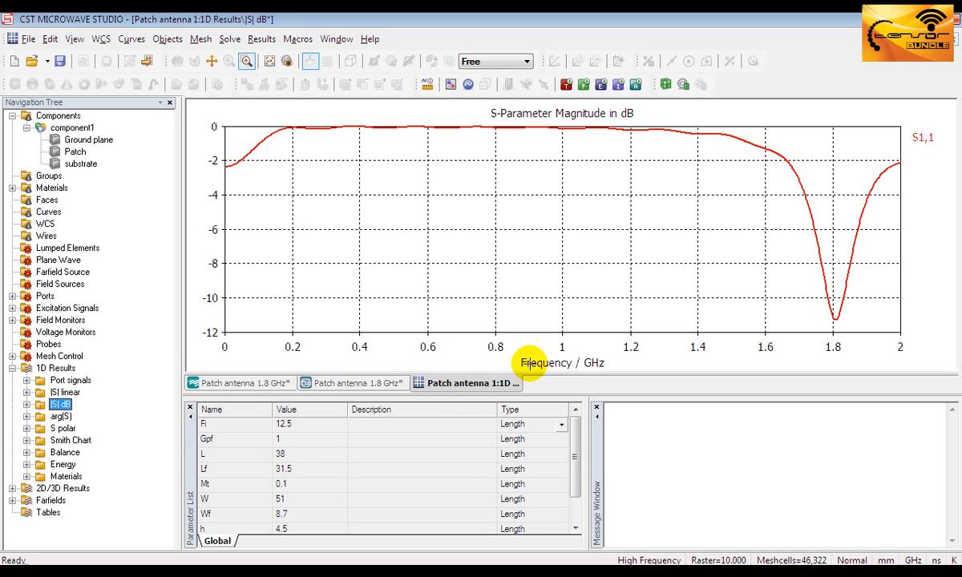
mouse_move(214, 211)
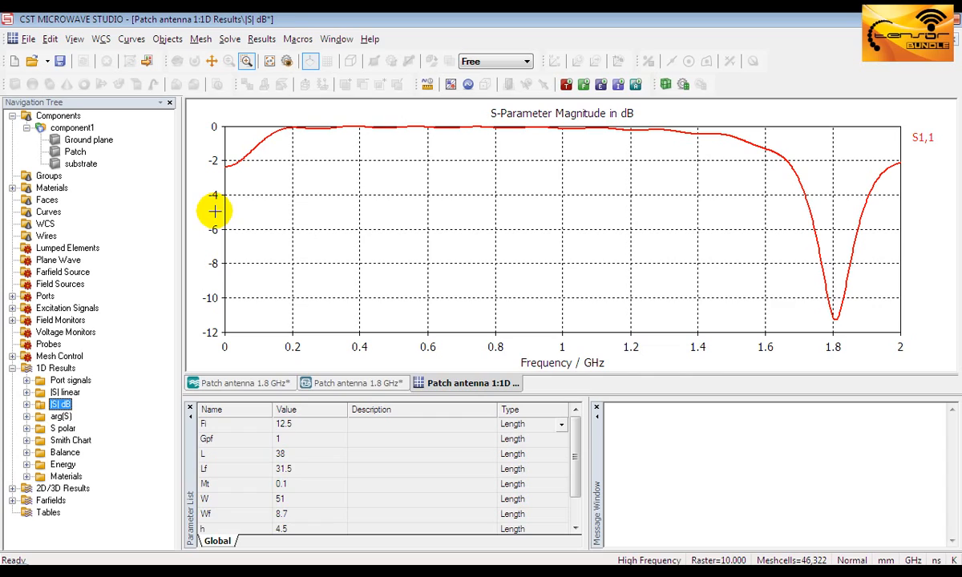
mouse_move(212, 209)
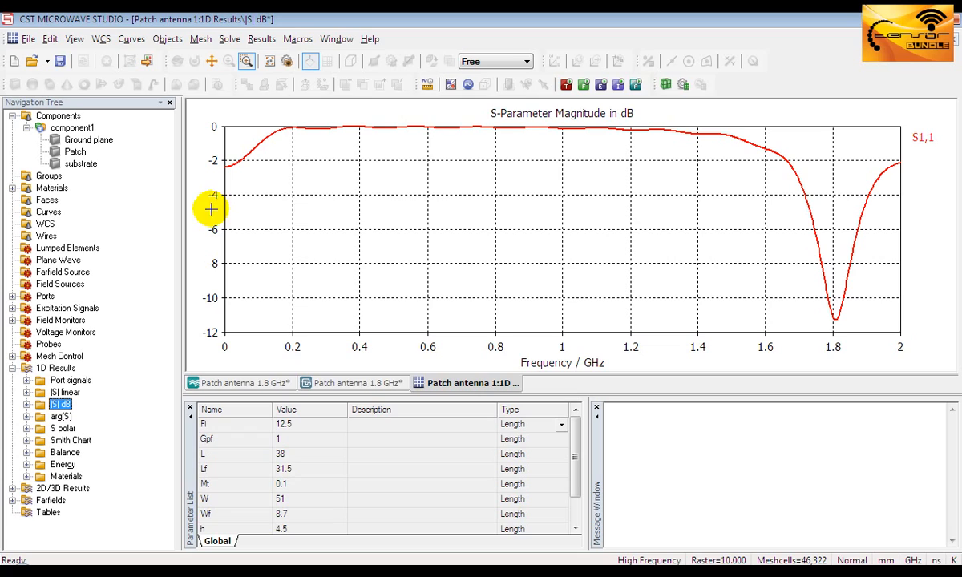
mouse_move(455, 121)
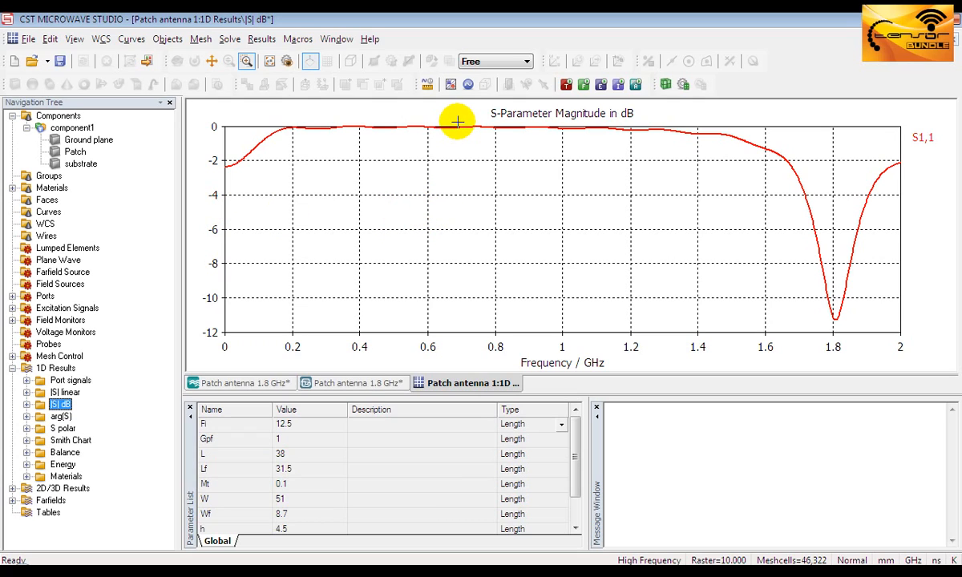
mouse_move(481, 128)
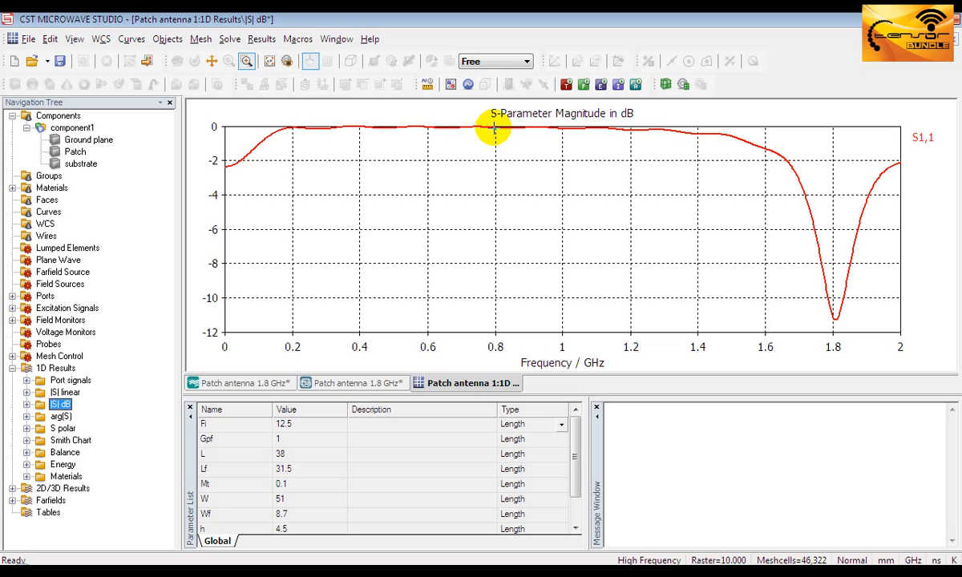
mouse_move(518, 133)
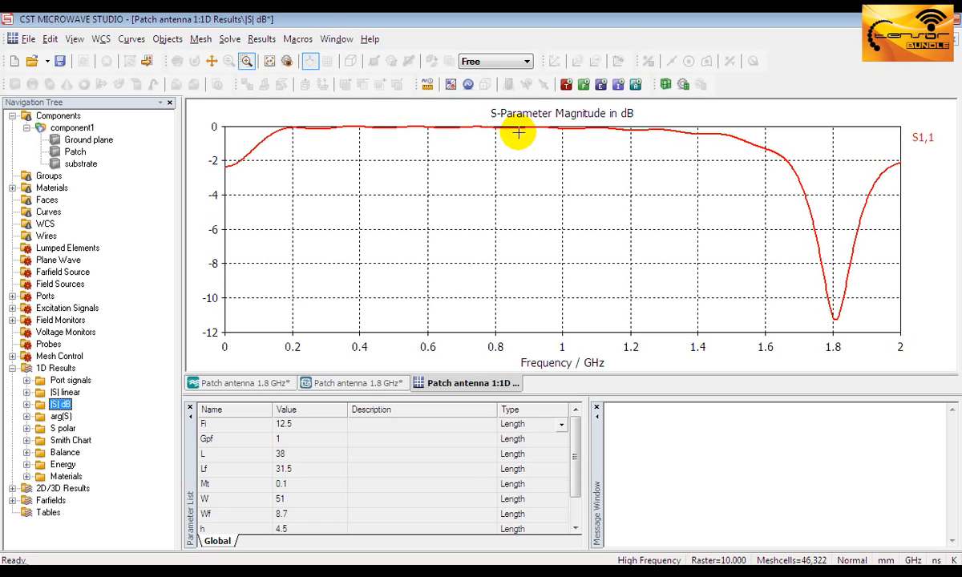
mouse_move(840, 333)
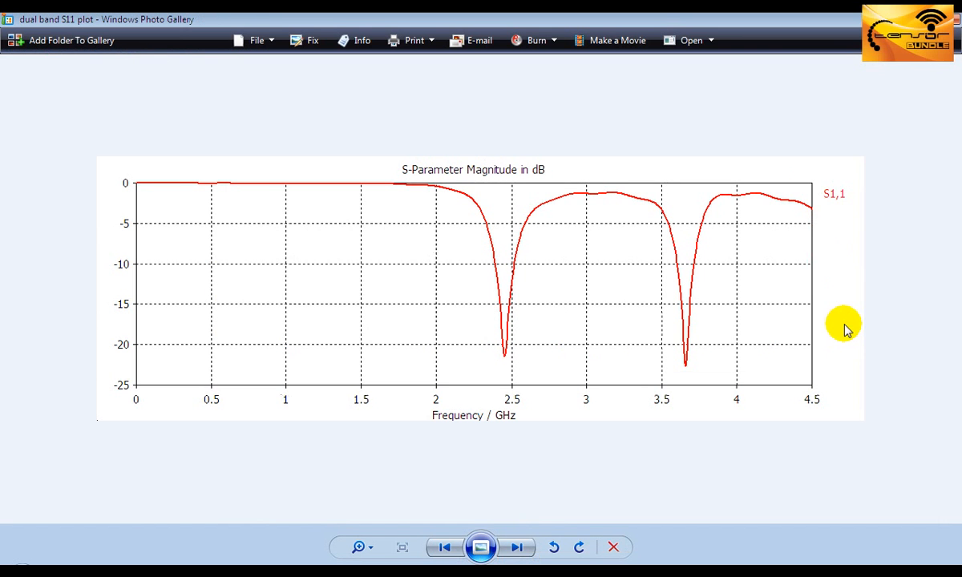
mouse_move(844, 315)
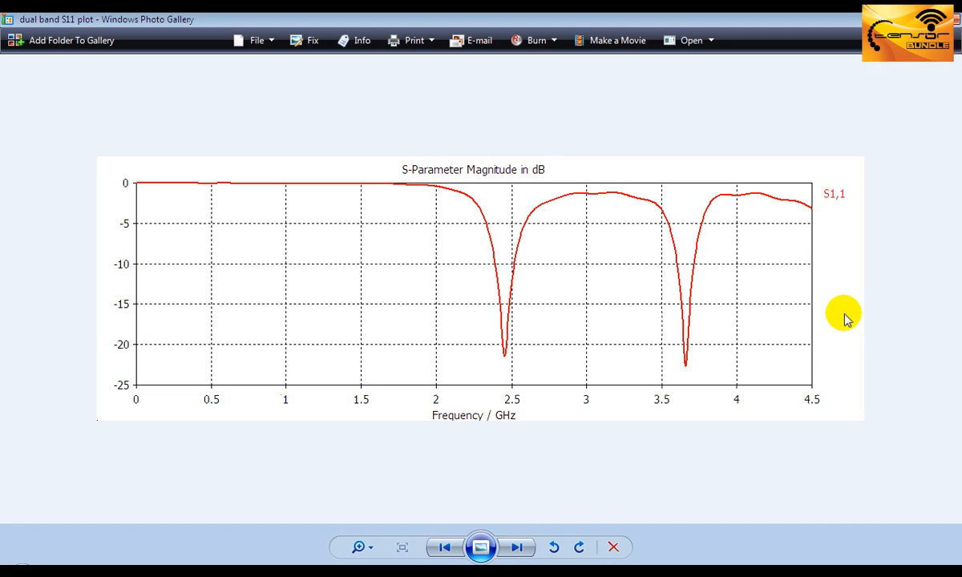
mouse_move(854, 258)
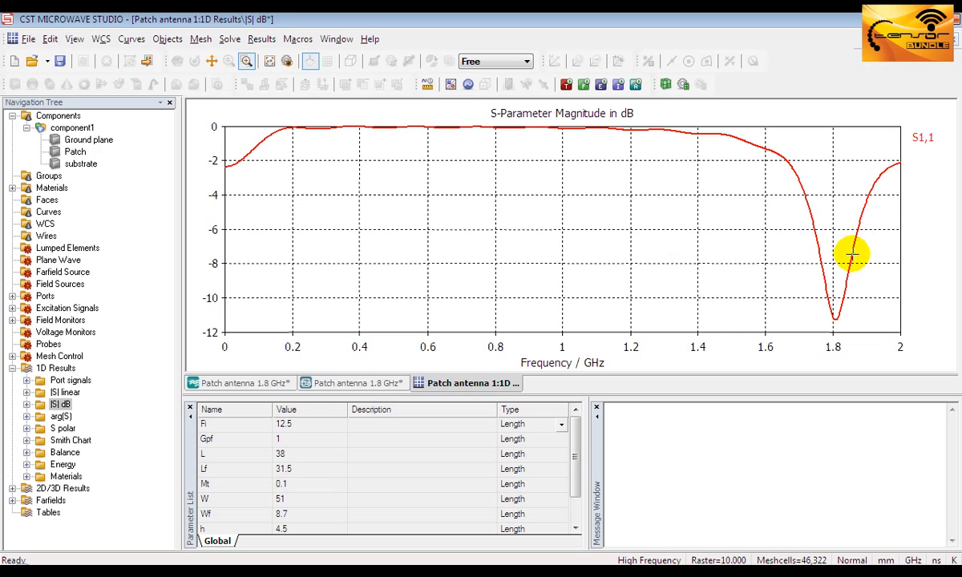
mouse_move(737, 242)
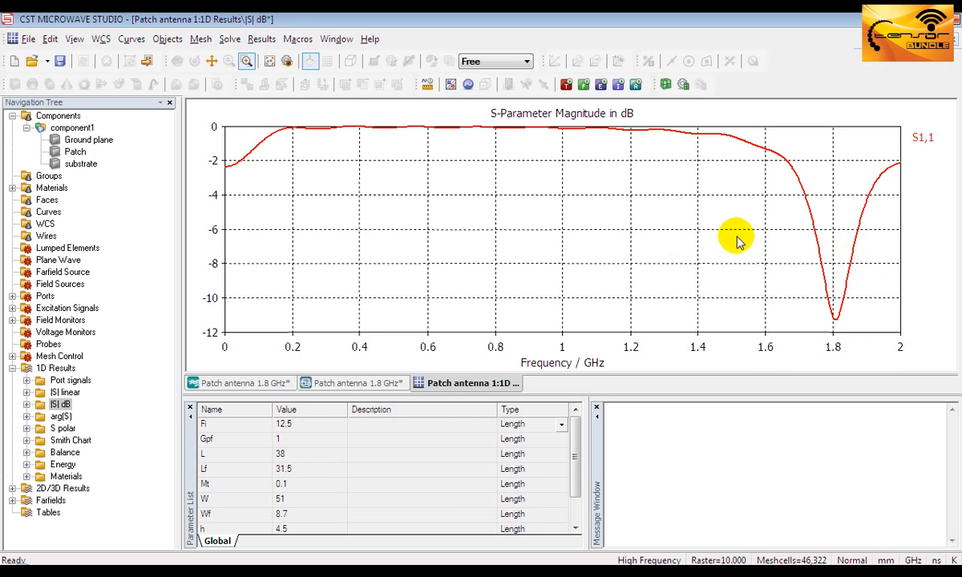
Move the axis marker to the 1.808 GHz S11 minimum, then drag it to about 1.73 GHz
right_click(736, 240)
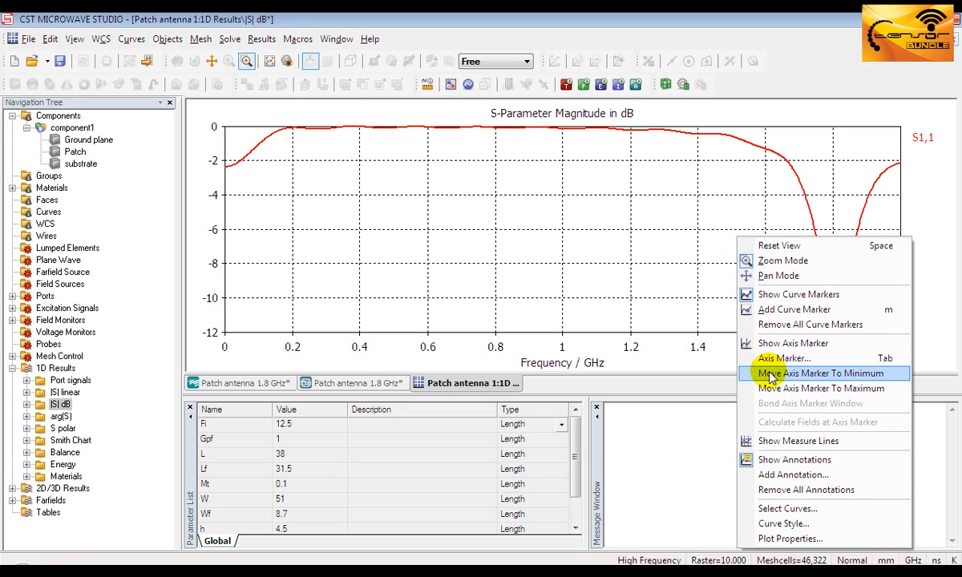
click(820, 373)
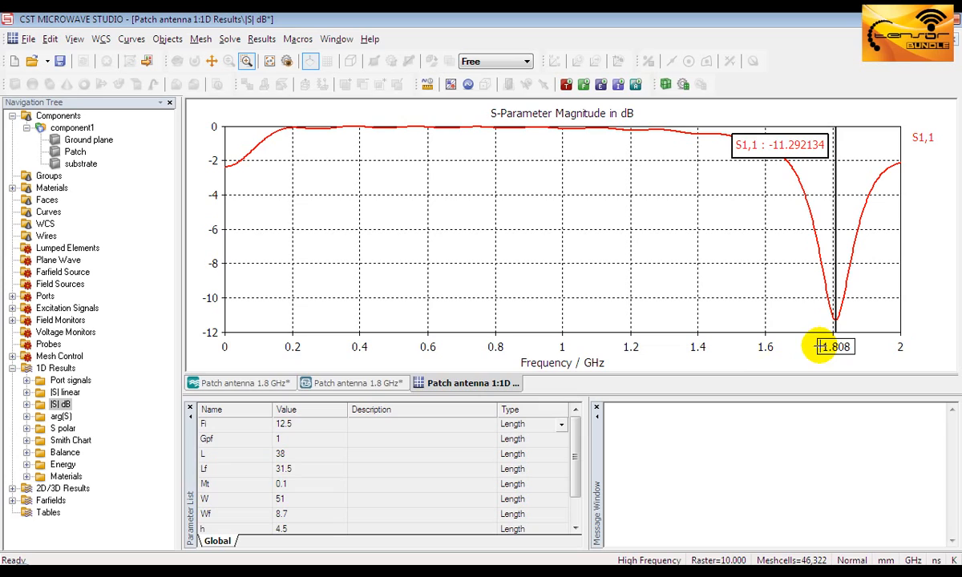
mouse_move(798, 144)
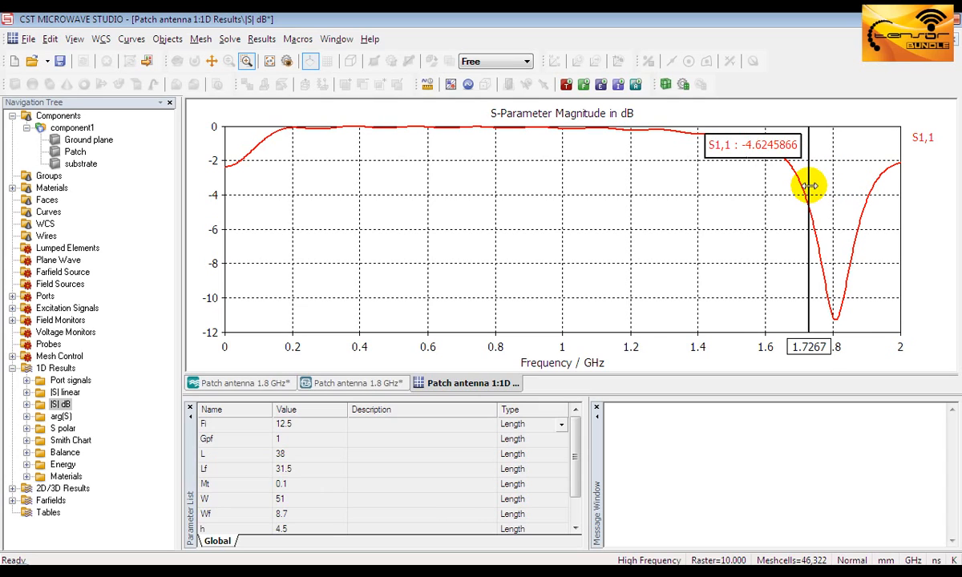
drag(808, 186, 814, 186)
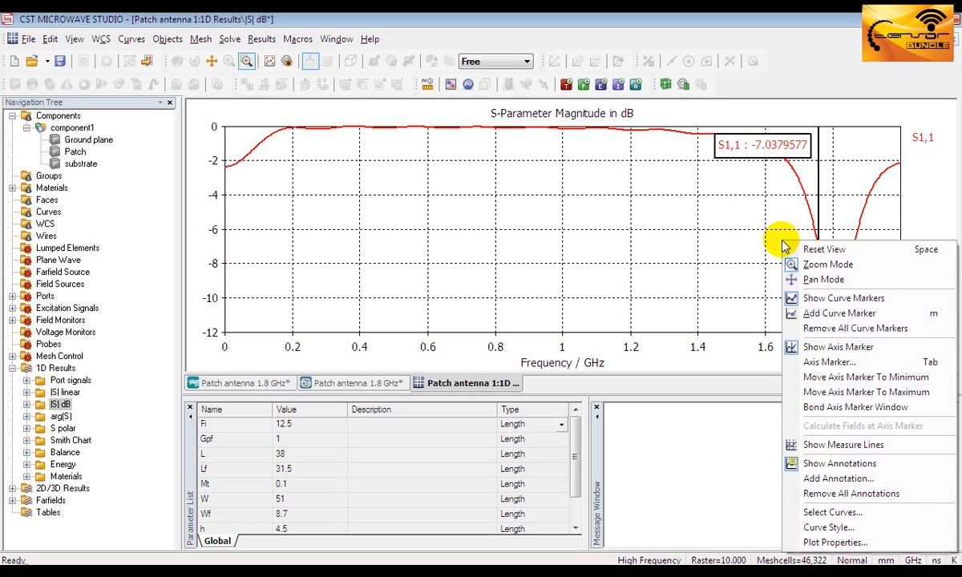
mouse_move(829, 362)
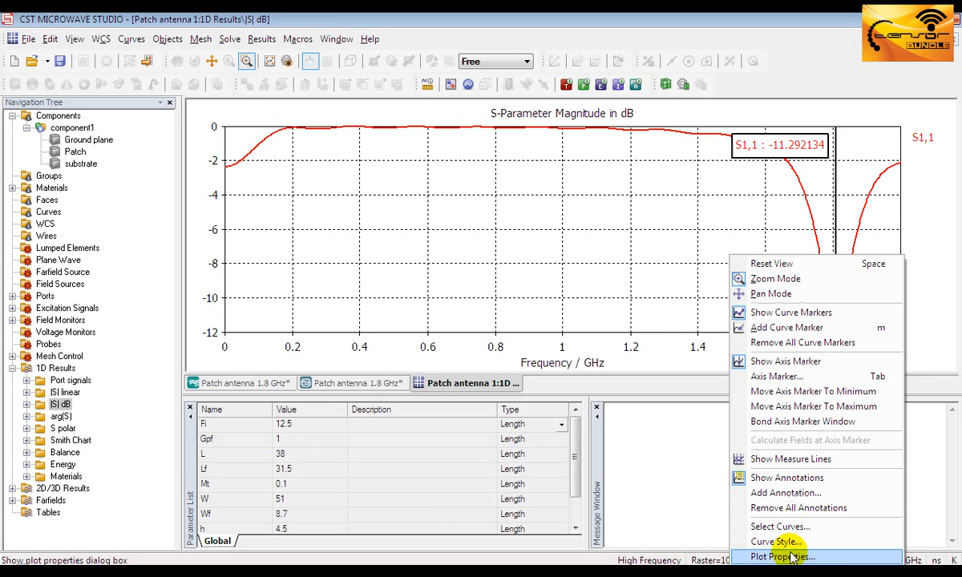
Give the S11 curve a purple, dashed, width-4 line style
click(778, 541)
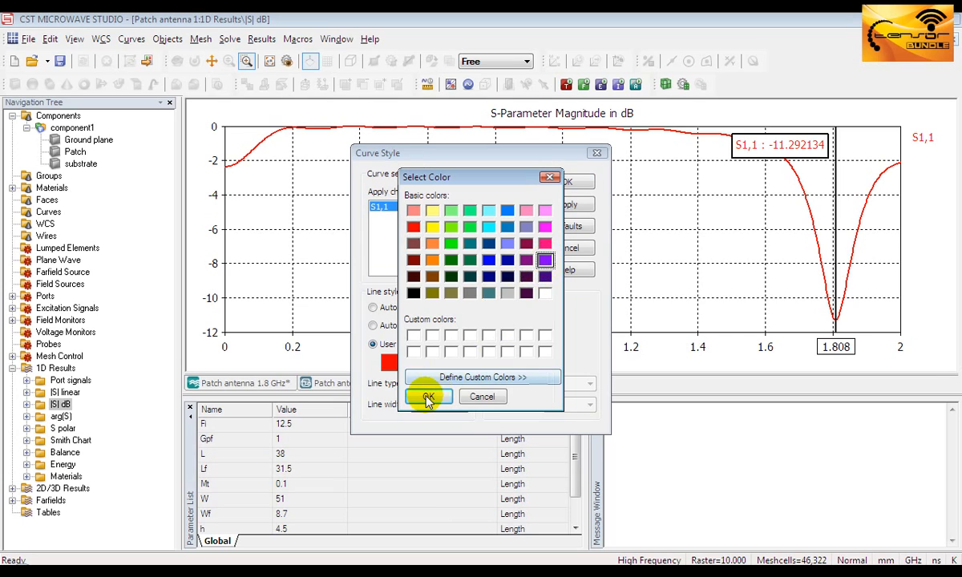
click(434, 383)
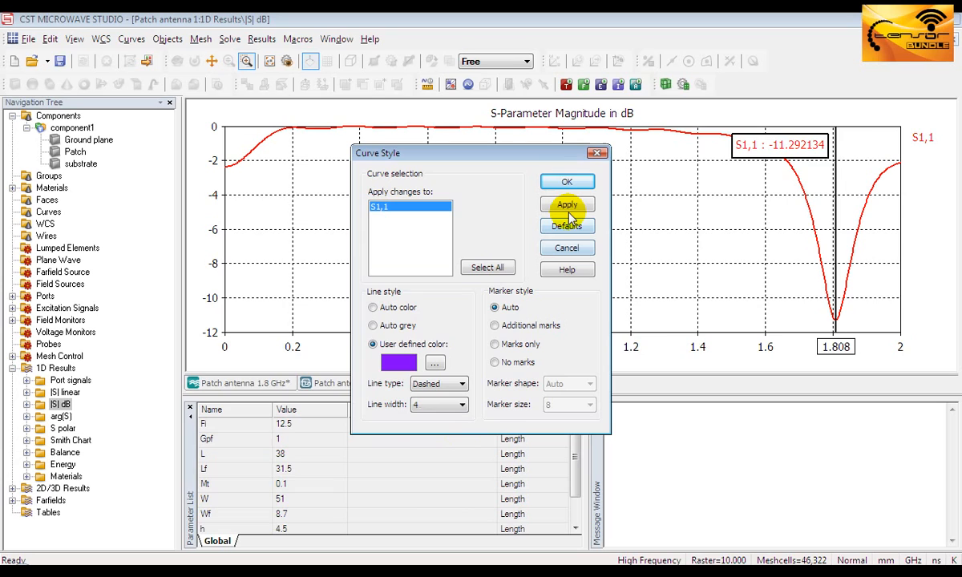
click(567, 205)
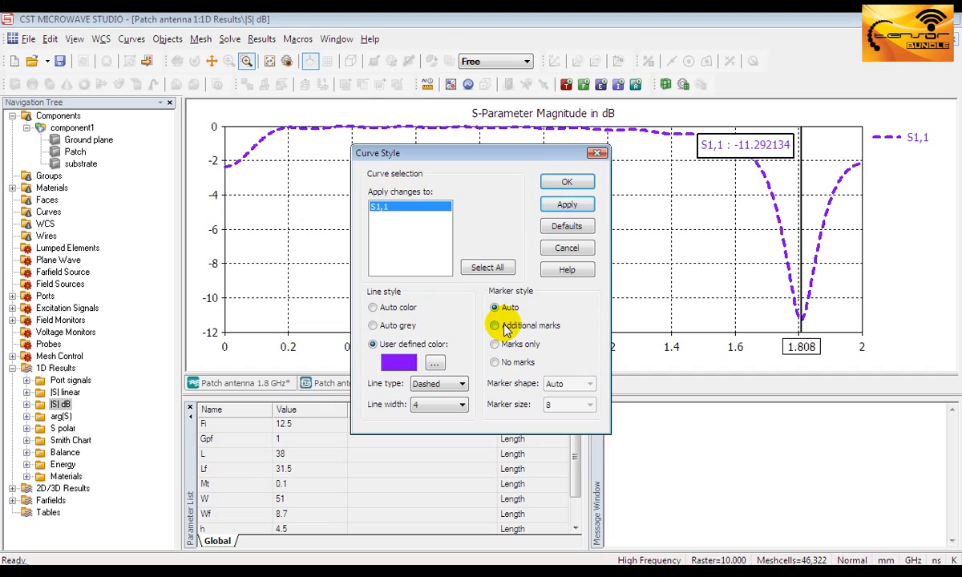
Add circle markers of size 8 along the S11 curve
click(495, 326)
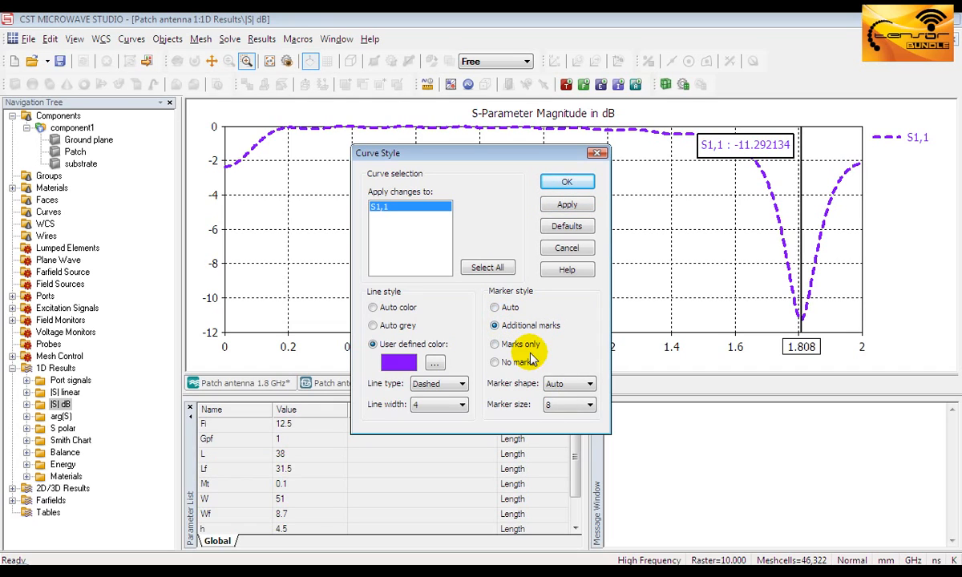
click(591, 384)
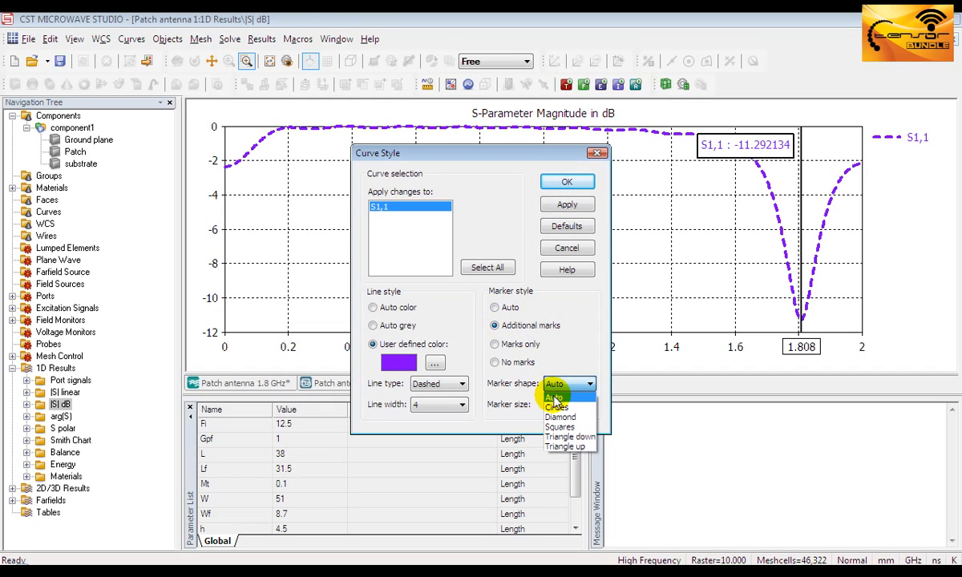
mouse_move(556, 407)
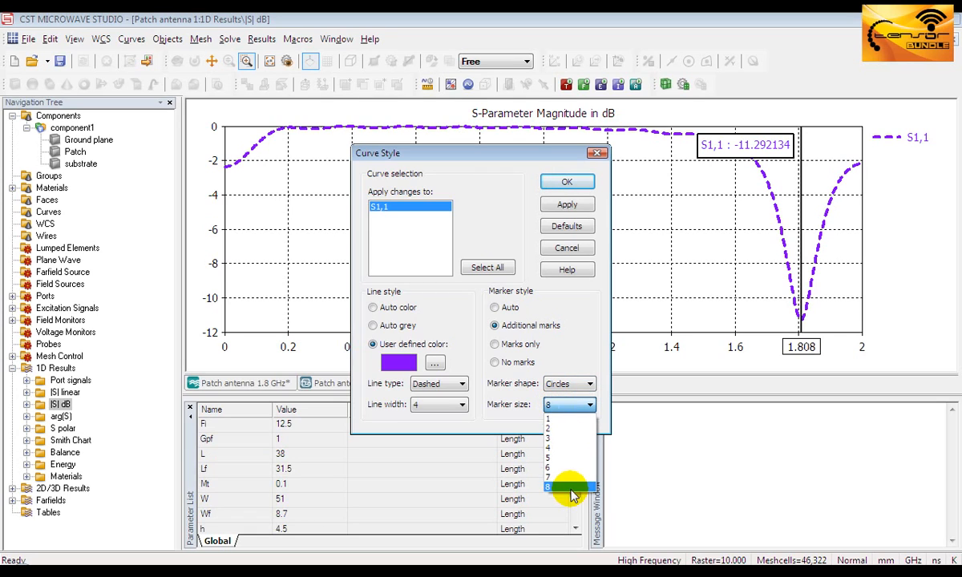
click(567, 204)
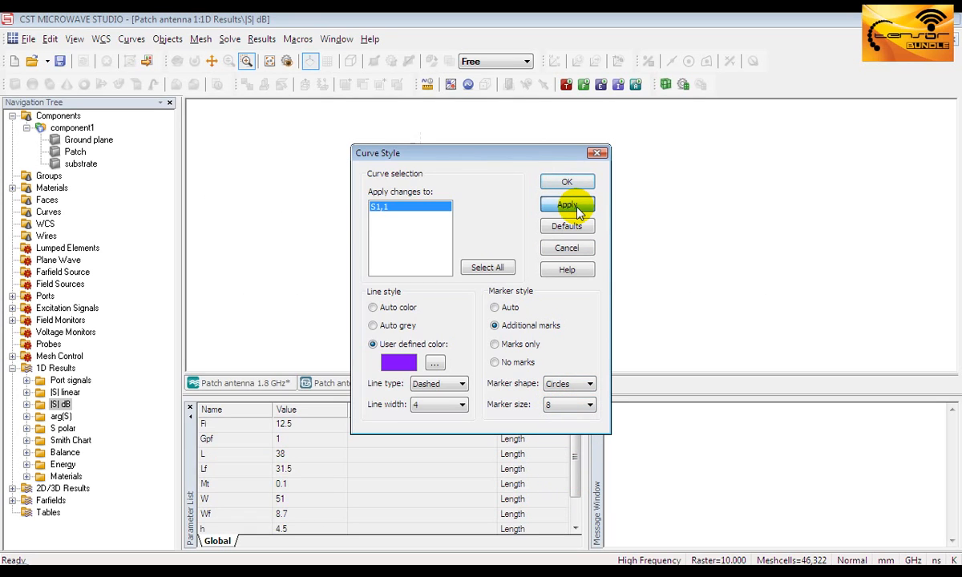
click(567, 204)
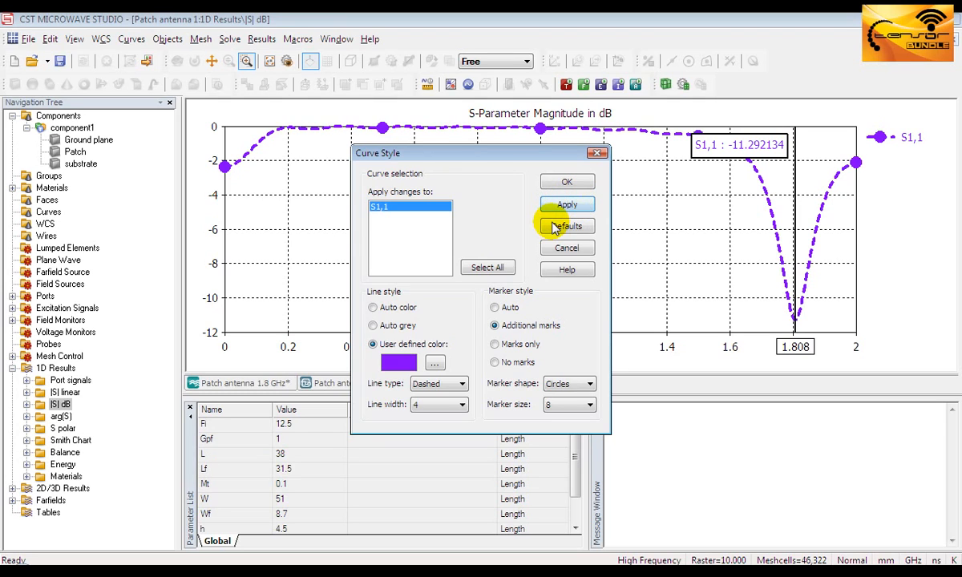
Reset the curve style to defaults, confirming with Yes
click(566, 226)
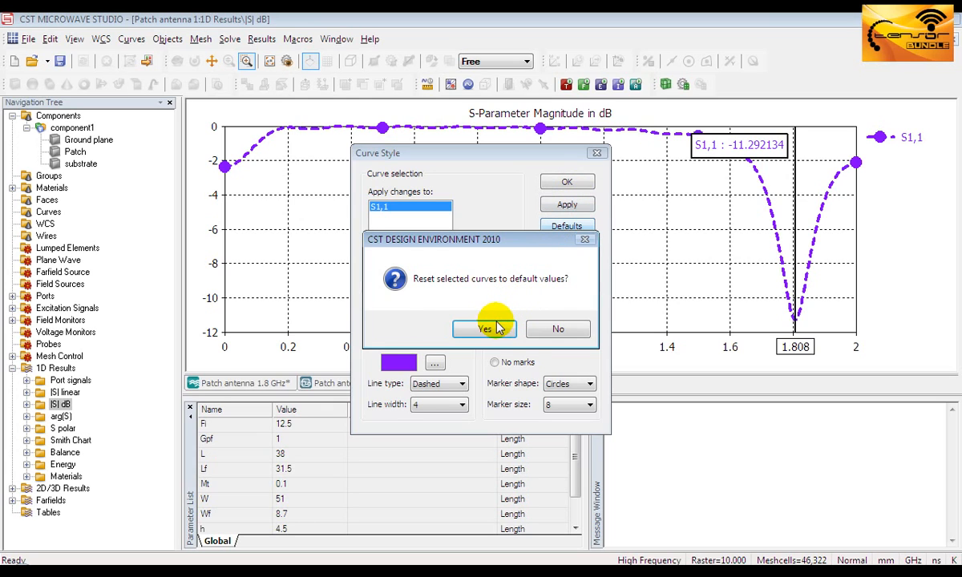
click(484, 328)
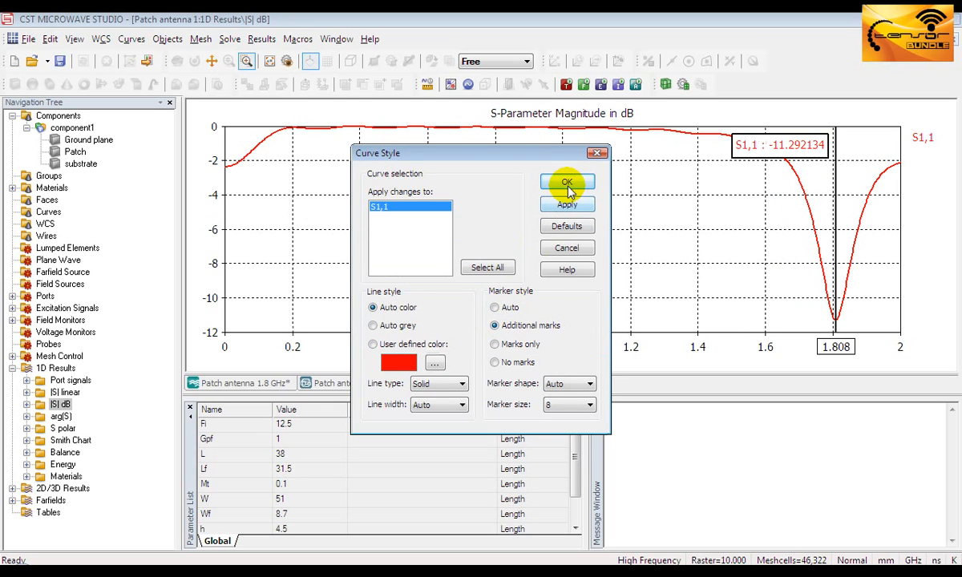
click(566, 182)
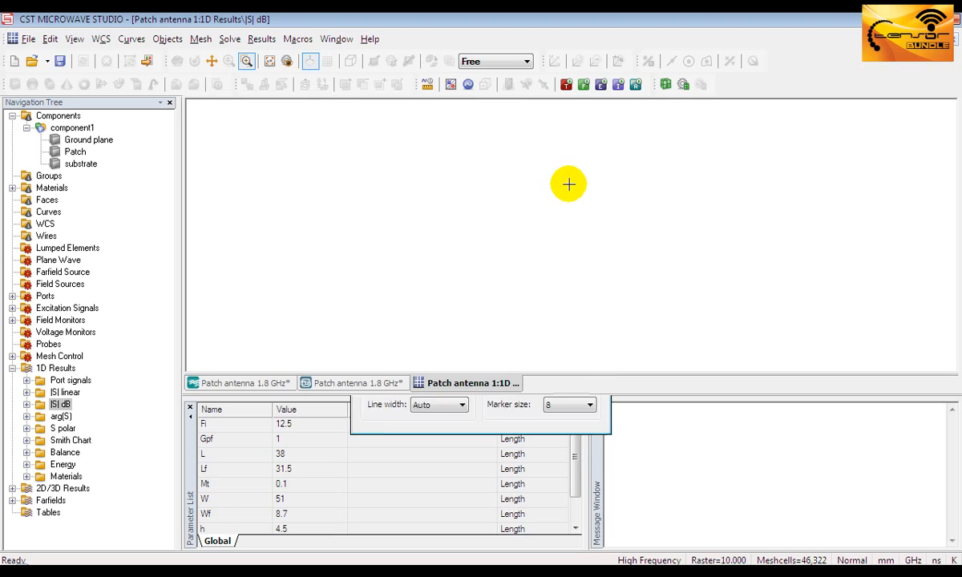
Annotate the plot 'patch antenna 1.8 GHz' and drag the label beside the resonance dip
right_click(567, 184)
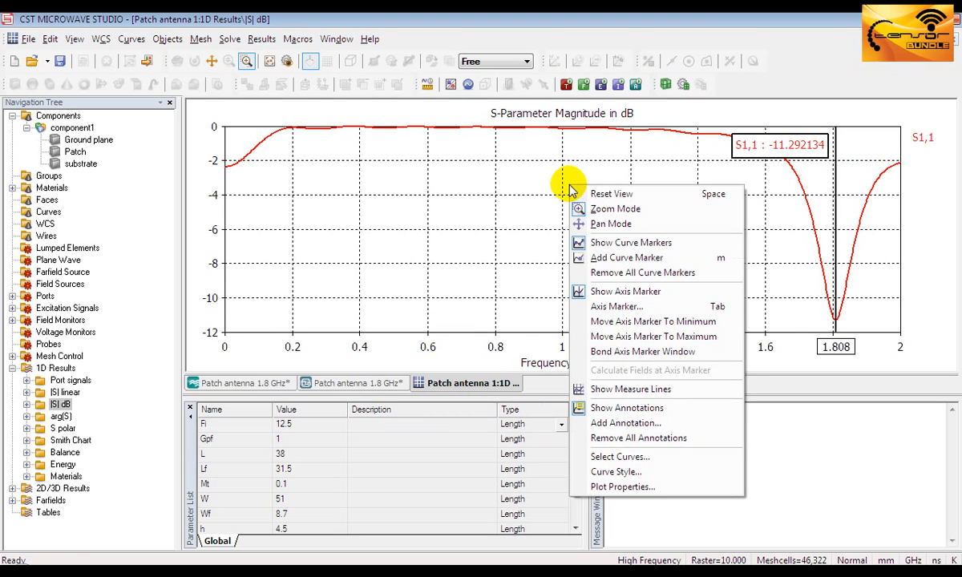
click(625, 423)
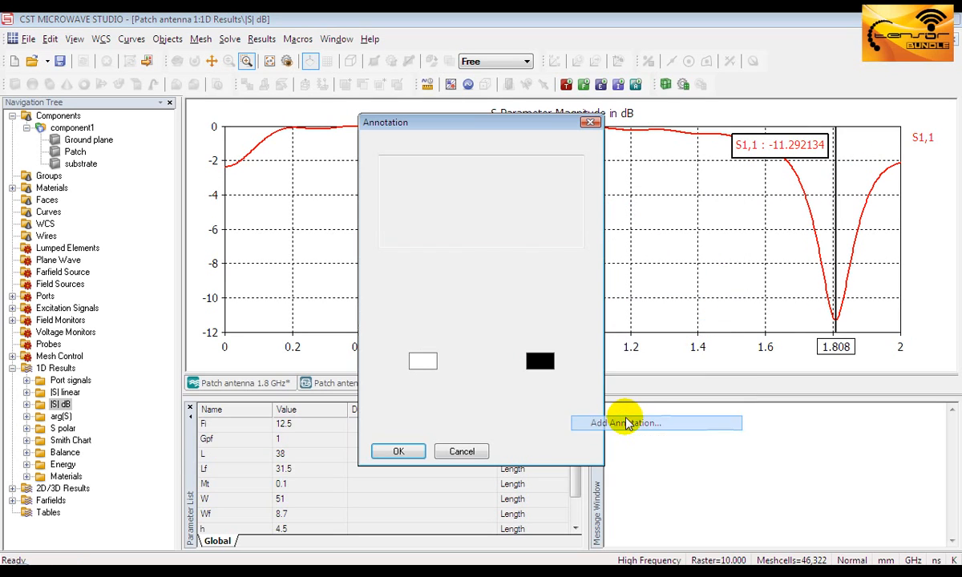
click(621, 423)
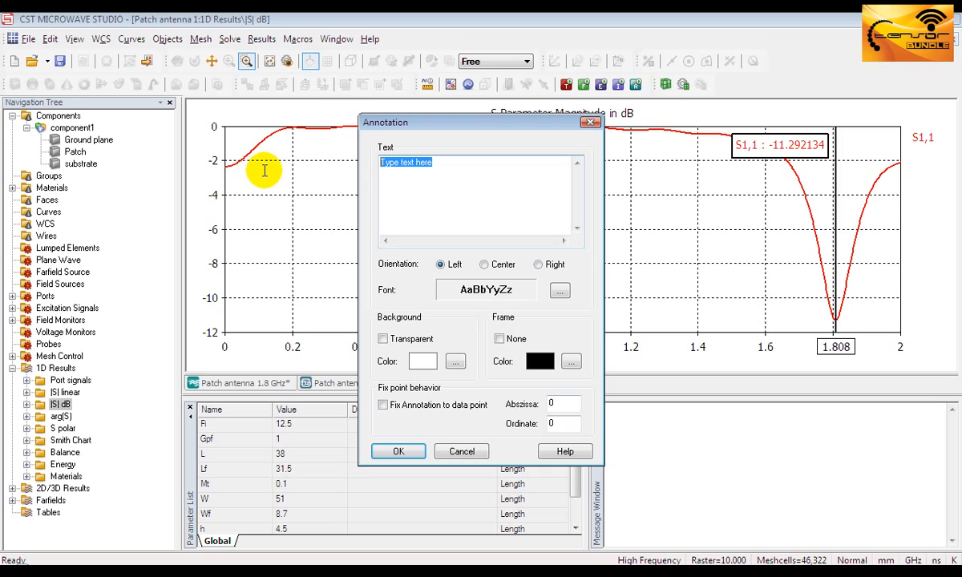
text(patch antenna)
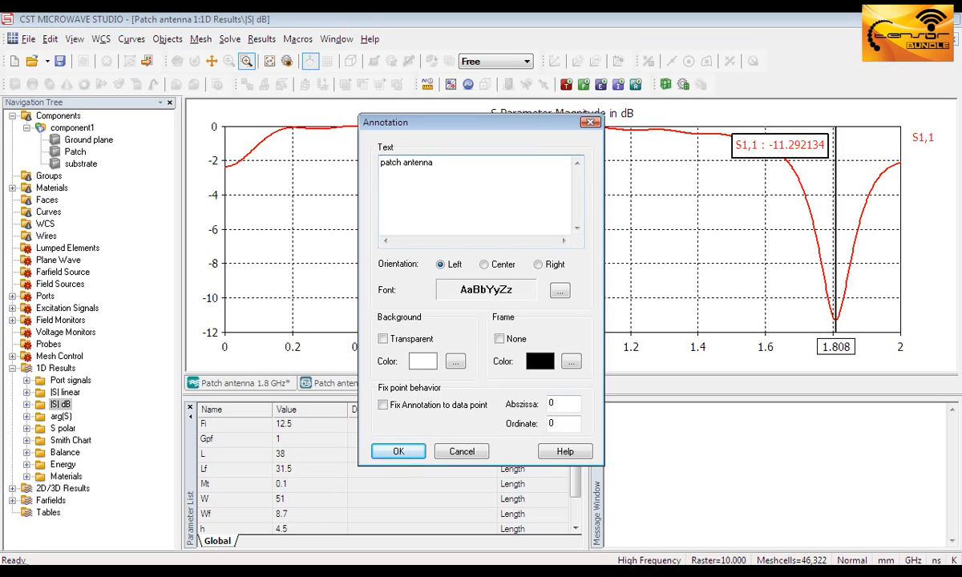
text(1.8)
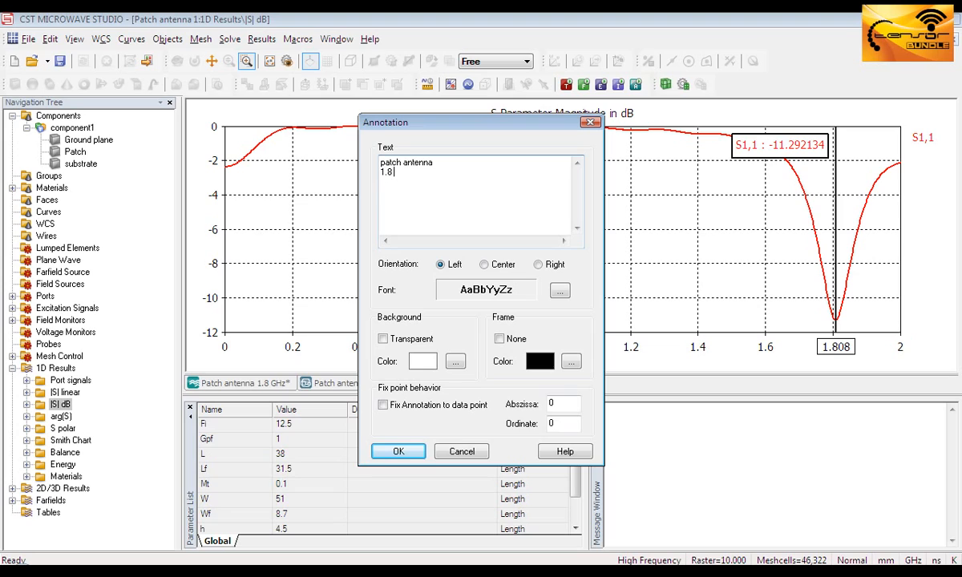
text(GHz)
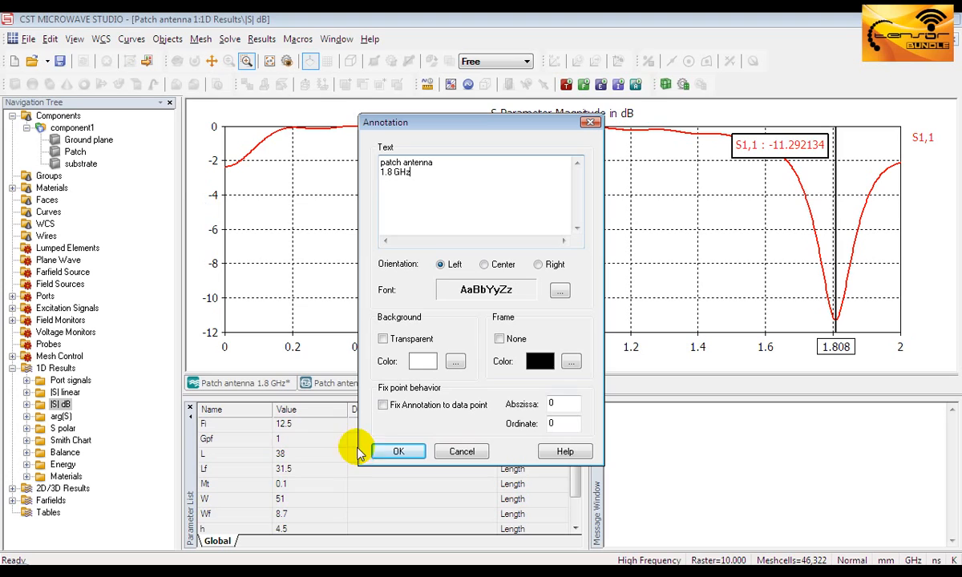
click(399, 451)
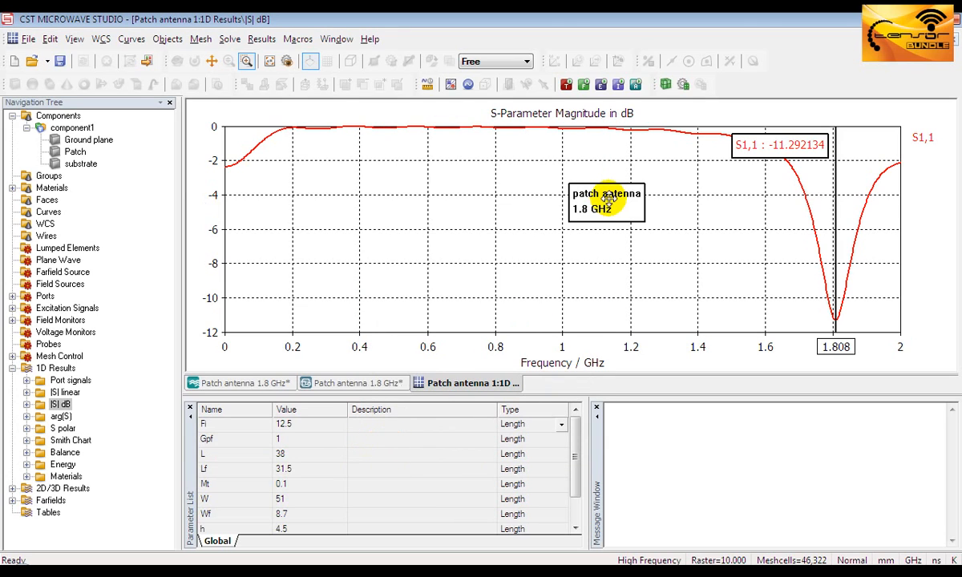
drag(606, 201, 771, 291)
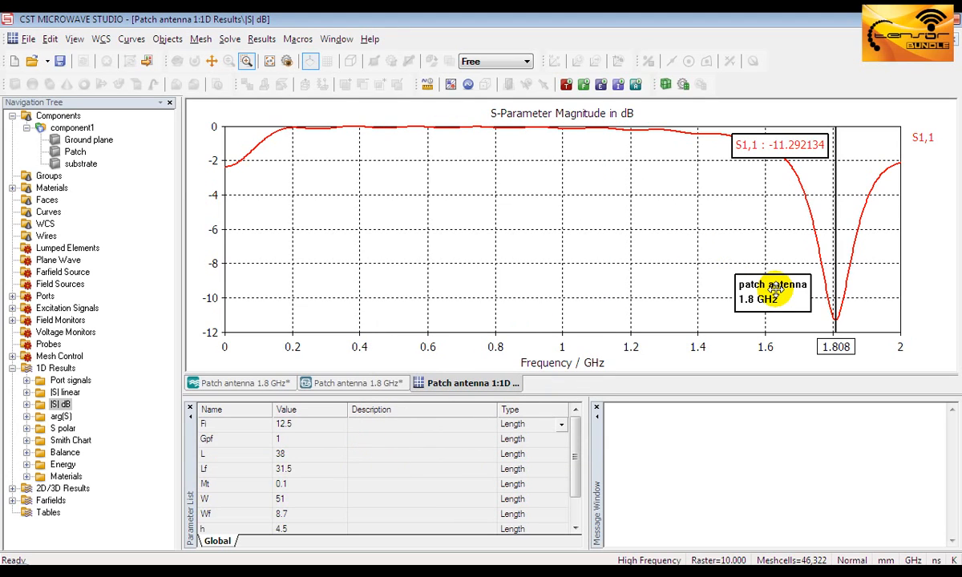
mouse_move(680, 224)
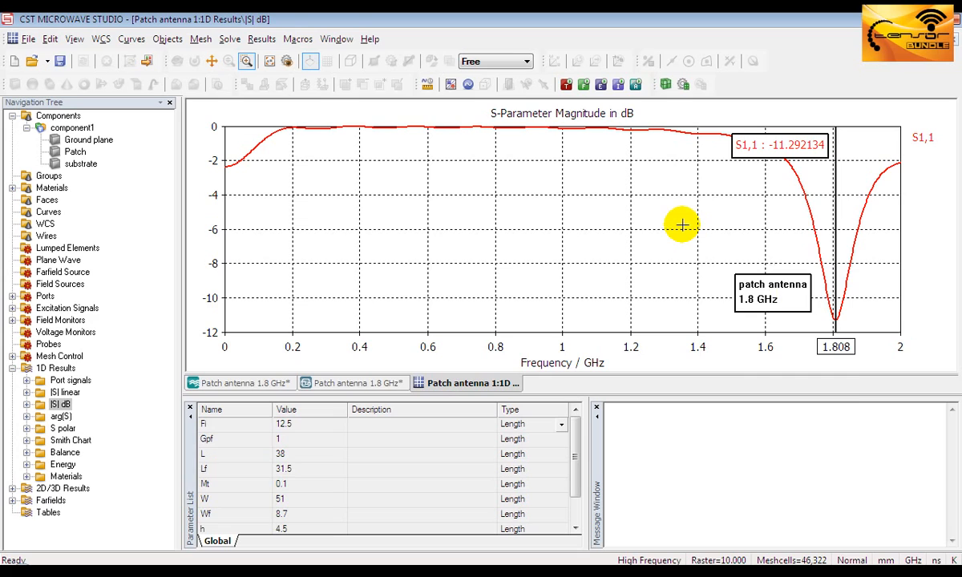
right_click(681, 225)
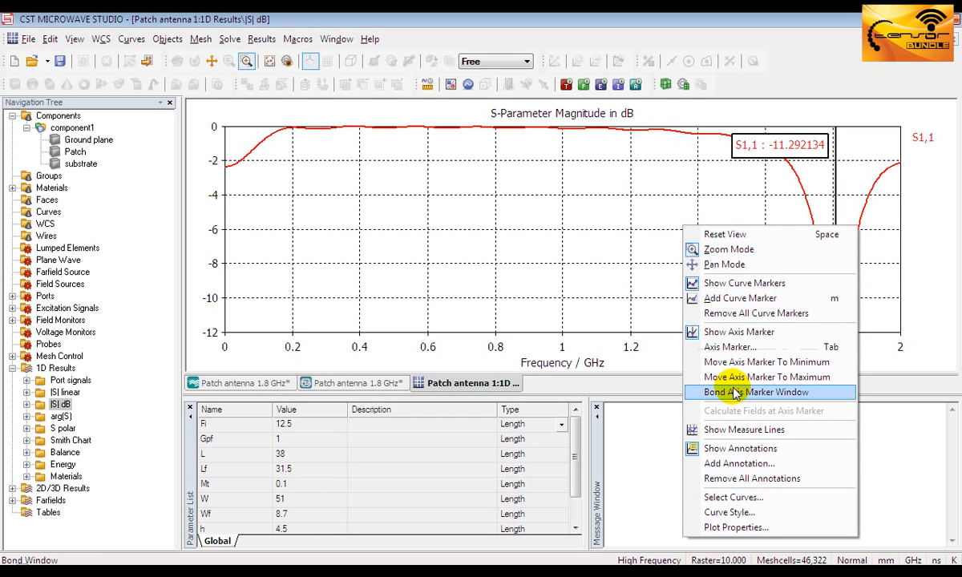
In Plot Properties, turn off X-axis auto tick and apply a 0.5 tick spacing
click(735, 528)
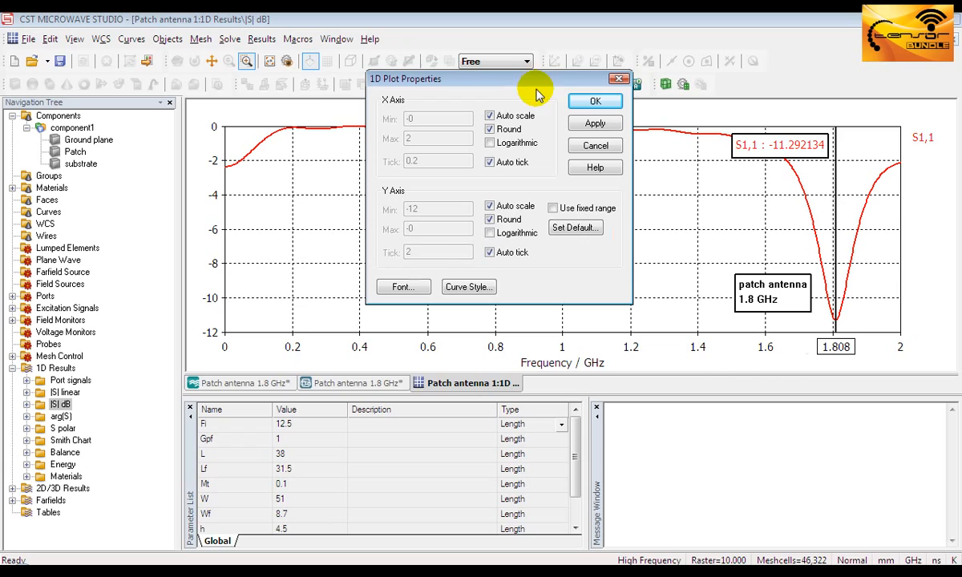
mouse_move(441, 342)
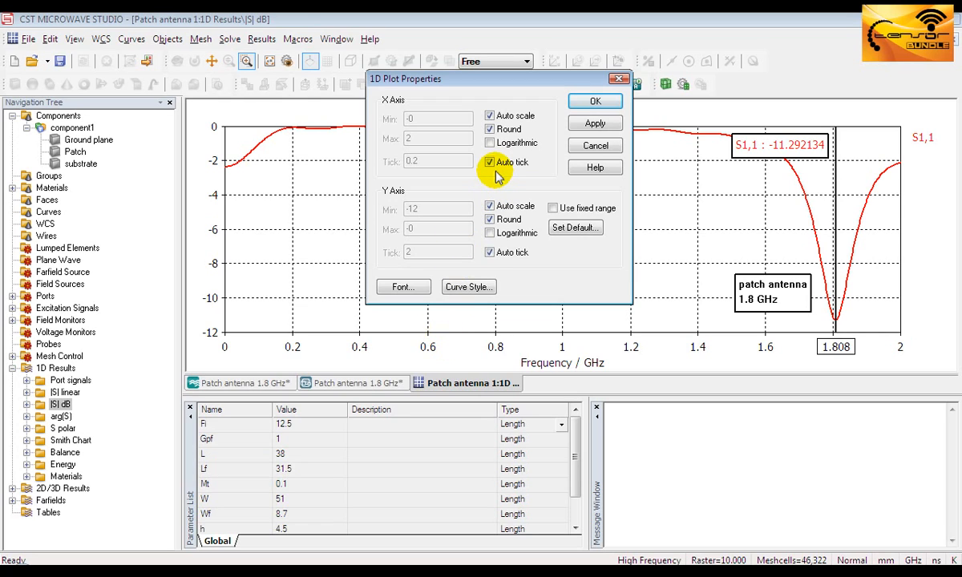
click(489, 162)
text(0.5)
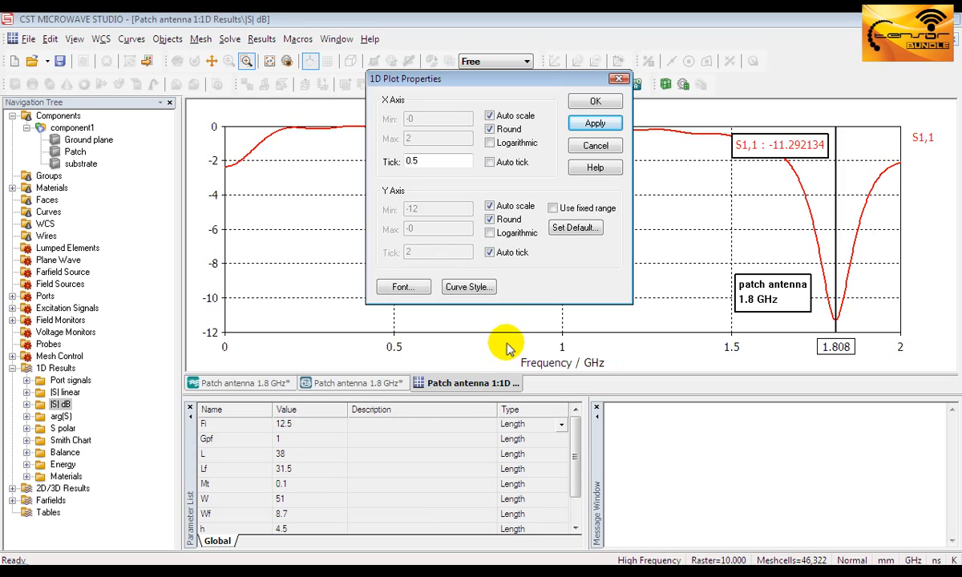
click(594, 101)
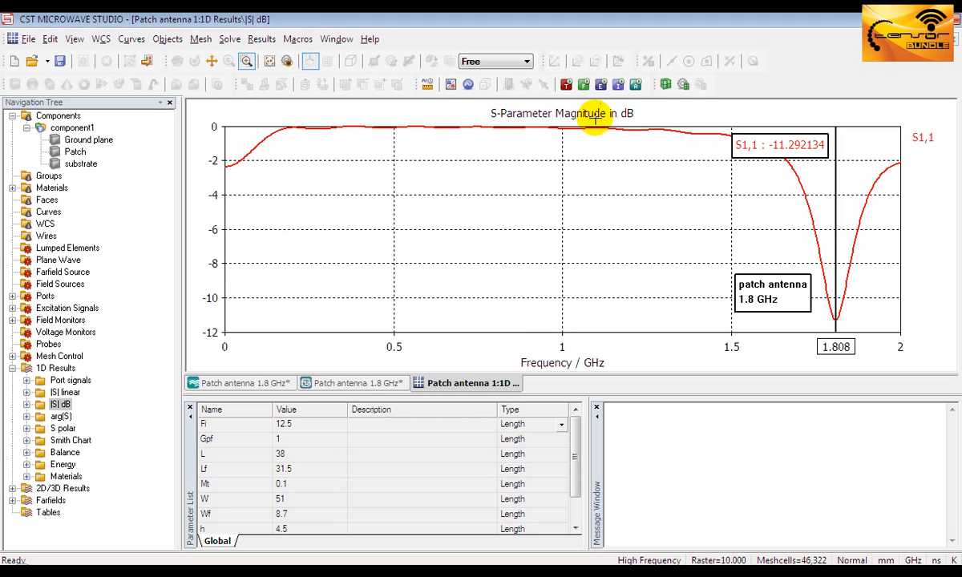
mouse_move(482, 173)
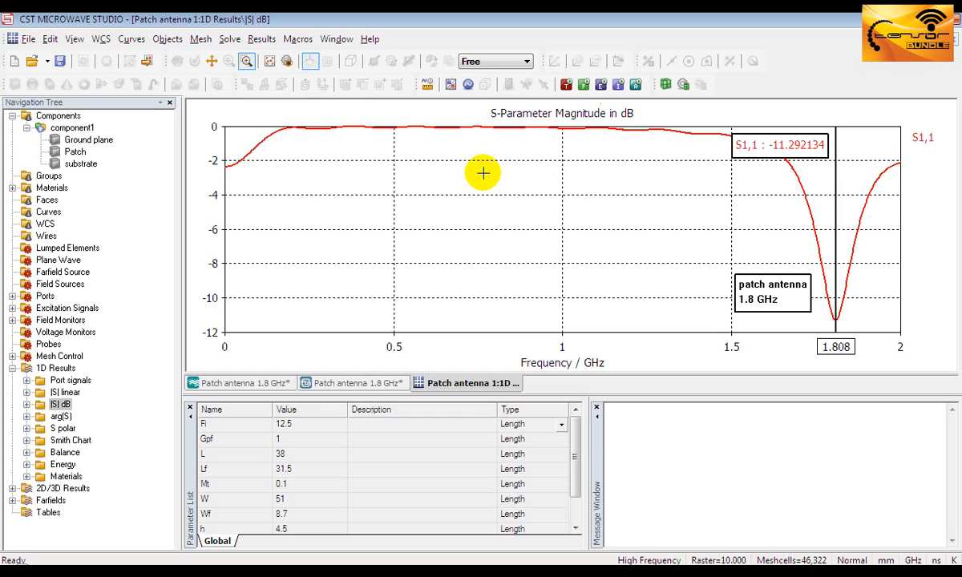
mouse_move(476, 172)
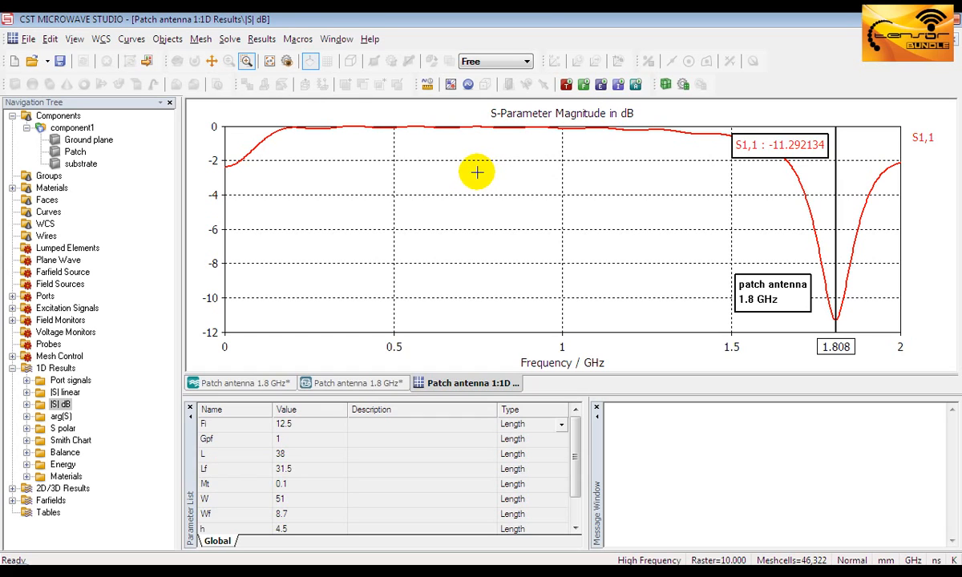
Export the plot data as ASCII to 'plot data' on the Desktop
click(31, 41)
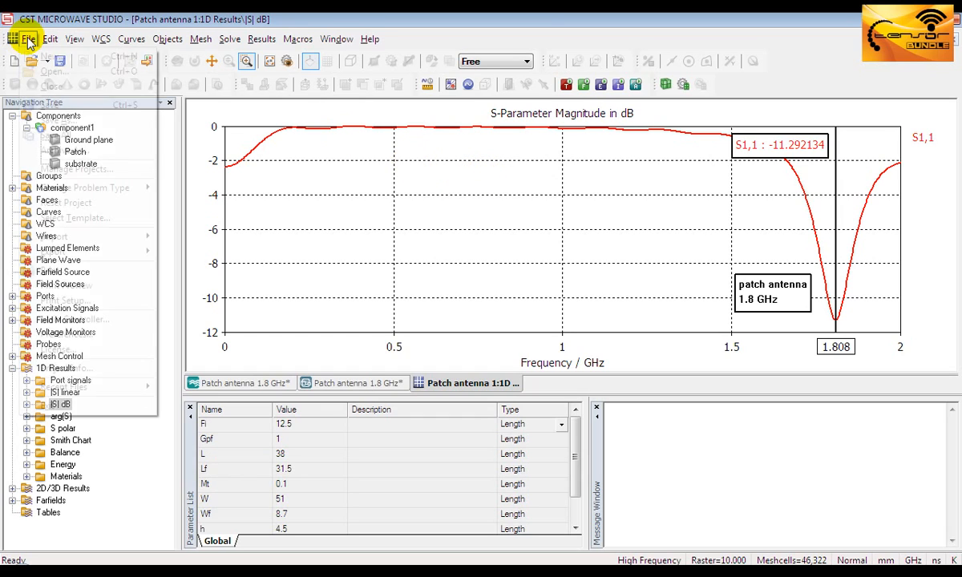
click(32, 37)
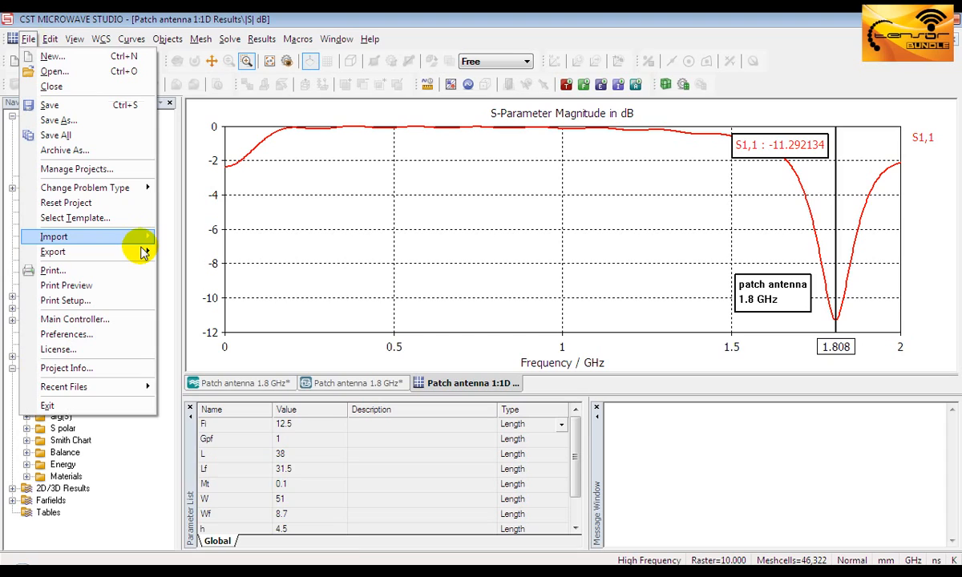
click(52, 252)
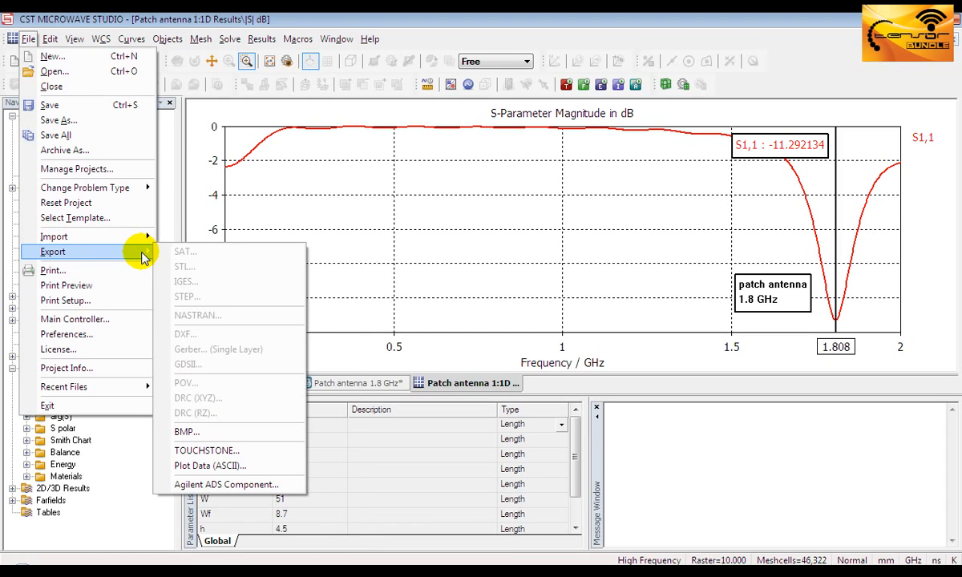
mouse_move(230, 466)
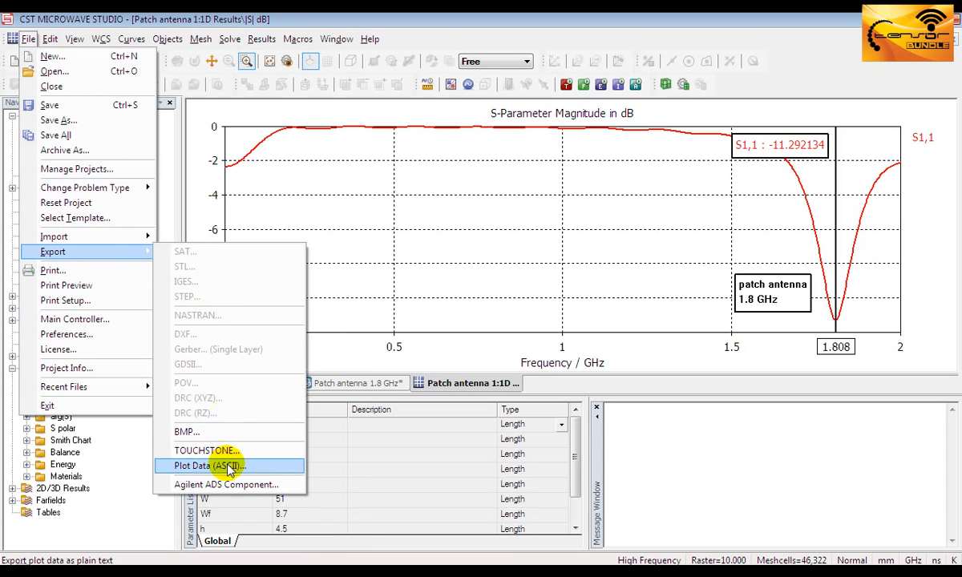
click(210, 466)
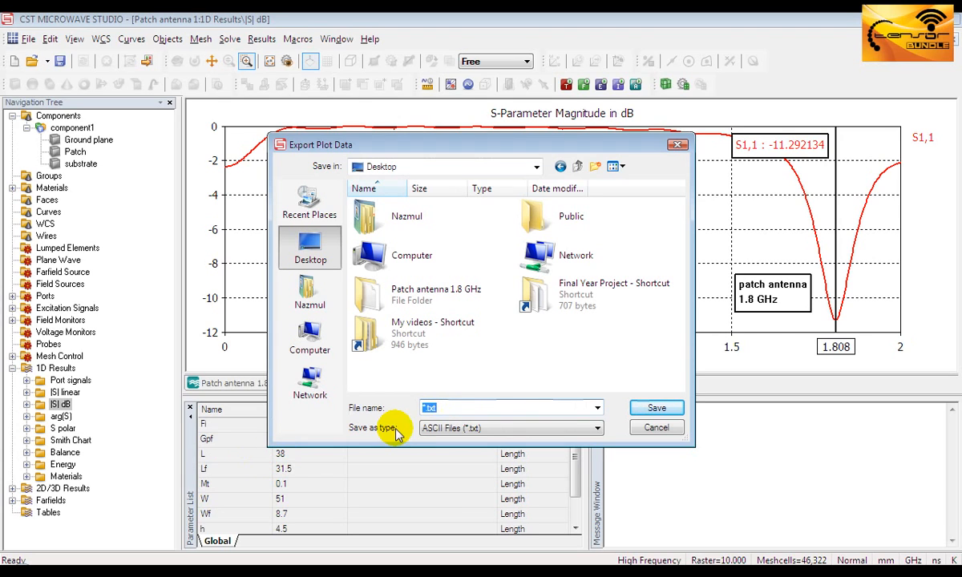
text(p)
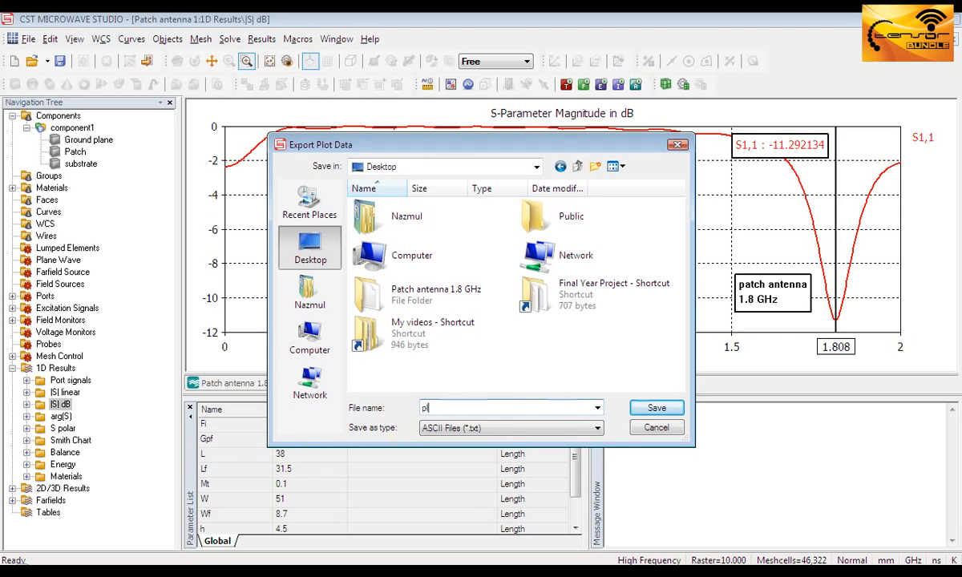
text(lot d)
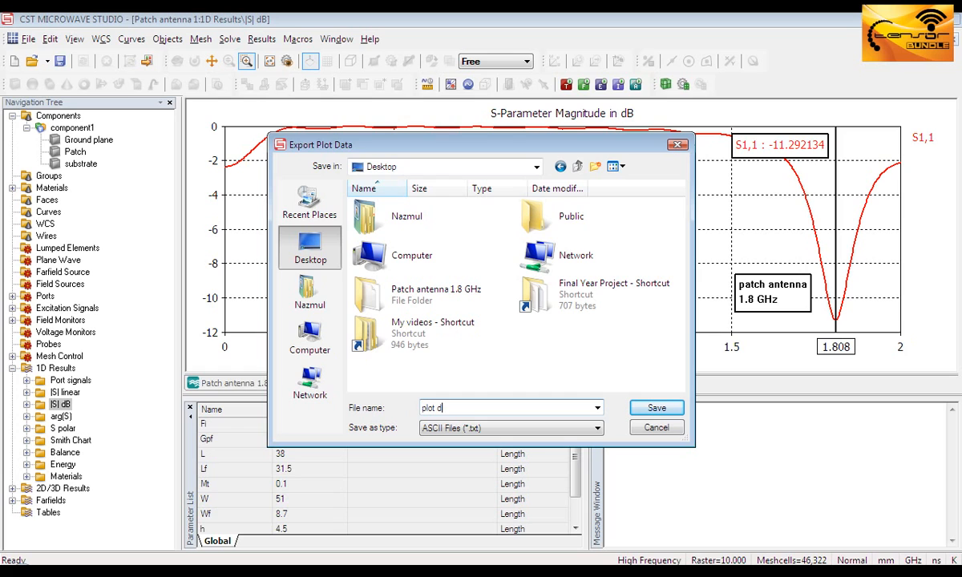
text(ata)
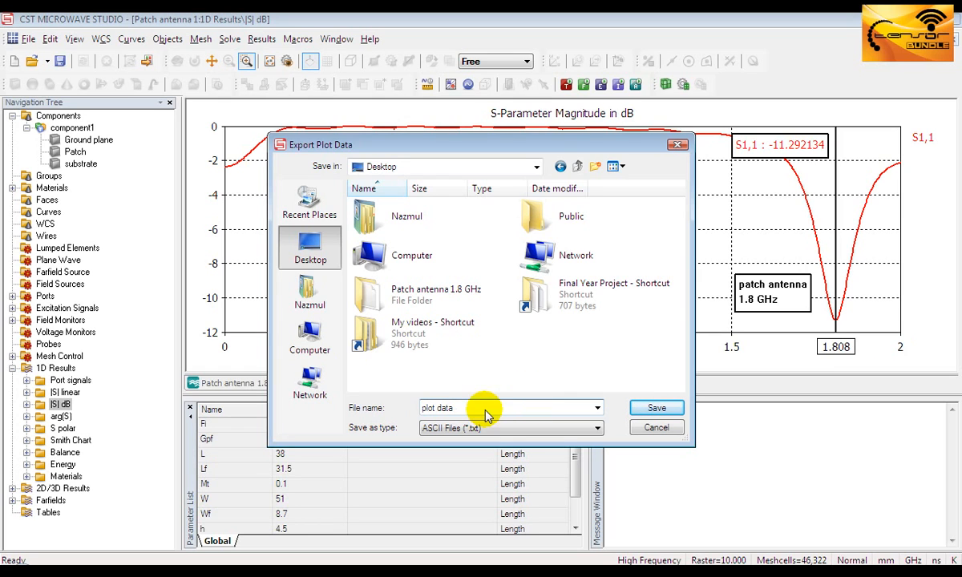
click(656, 408)
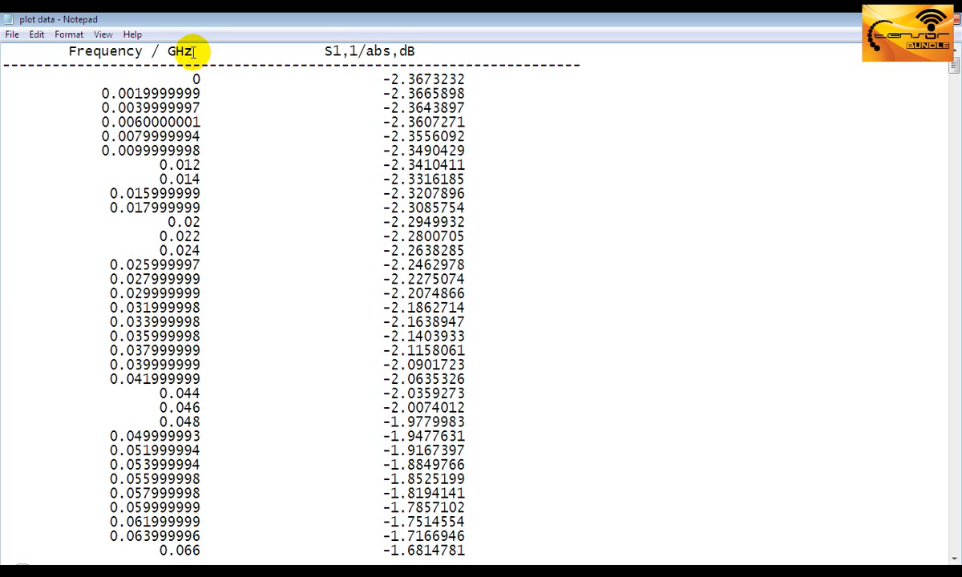
Select part of the S1,1 column heading in the exported file
double_click(344, 51)
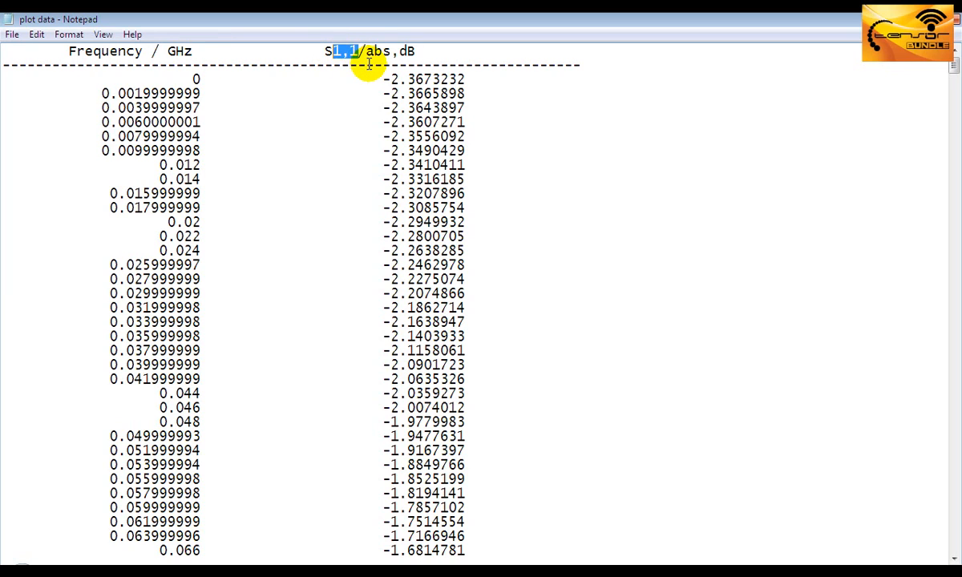